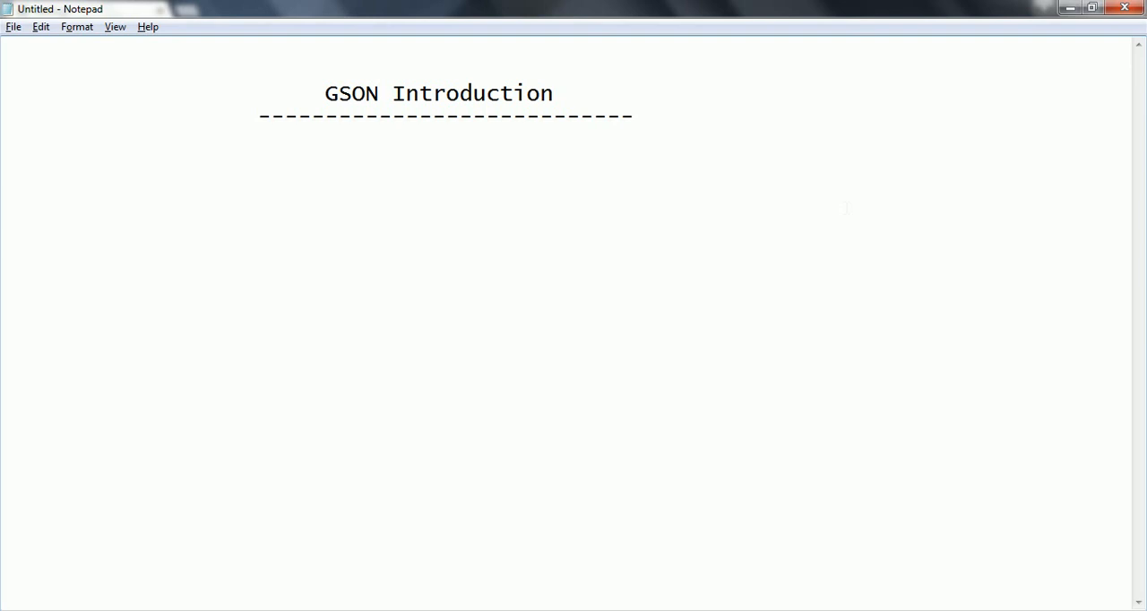
click(3, 208)
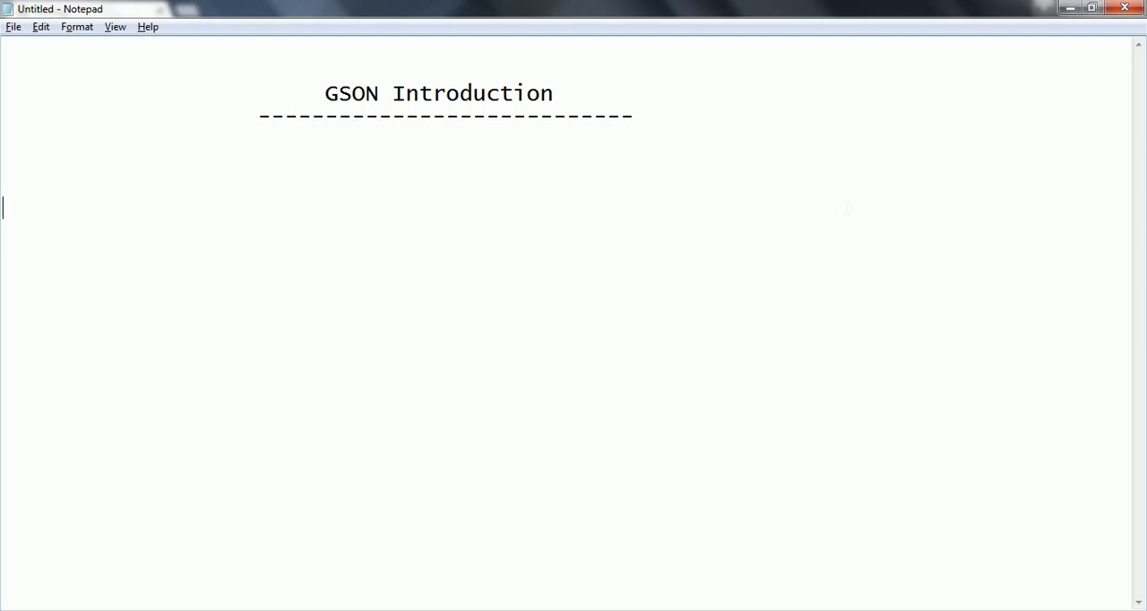